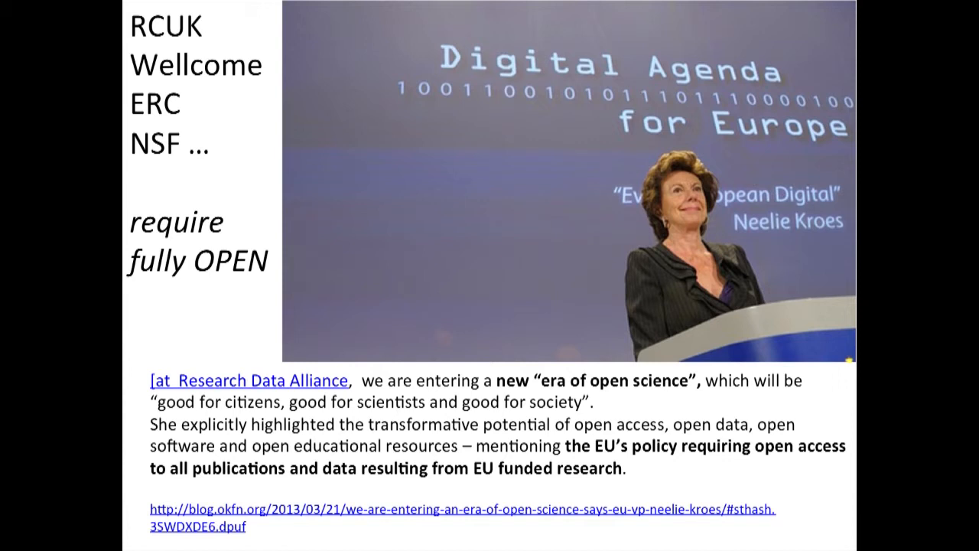
Move to the ChemicalTagger demo and bring the Process Text button into view below the pasted paragraph
{"action": "key", "text": "Right"}
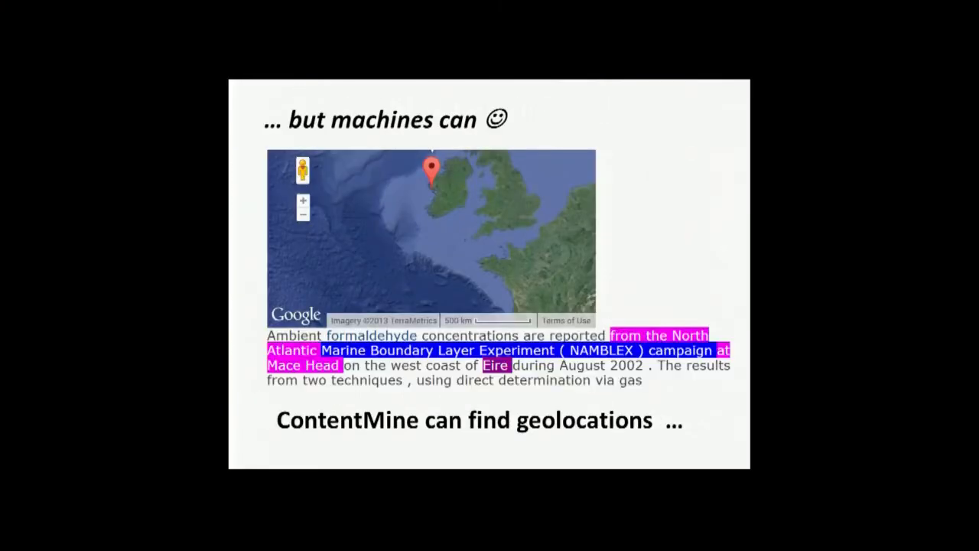
{"action": "mouse_move", "coordinate": [474, 309]}
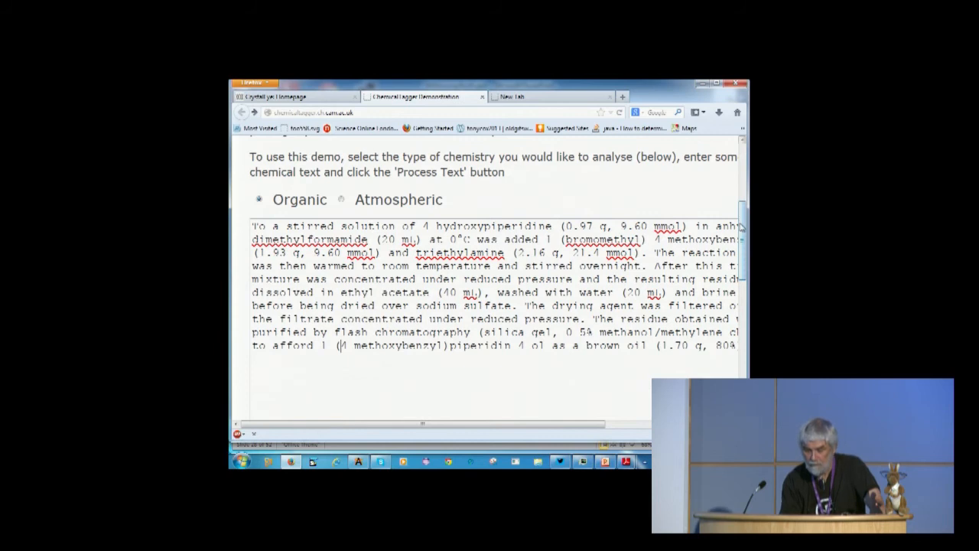
{"action": "scroll", "scroll_direction": "down", "scroll_amount": 3}
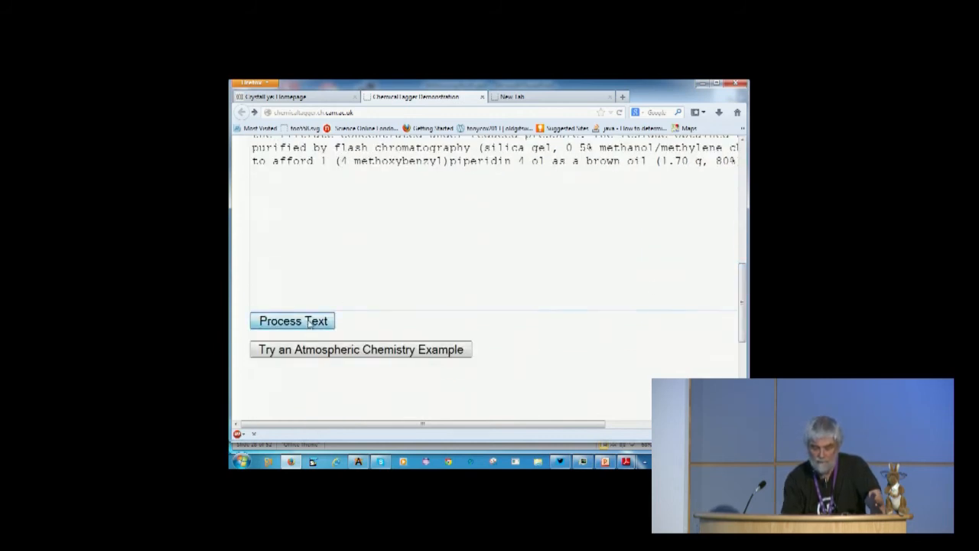
Process the synthesis paragraph and review the colour-coded output with its Actions and Conditions legend
{"action": "left_click", "coordinate": [290, 321]}
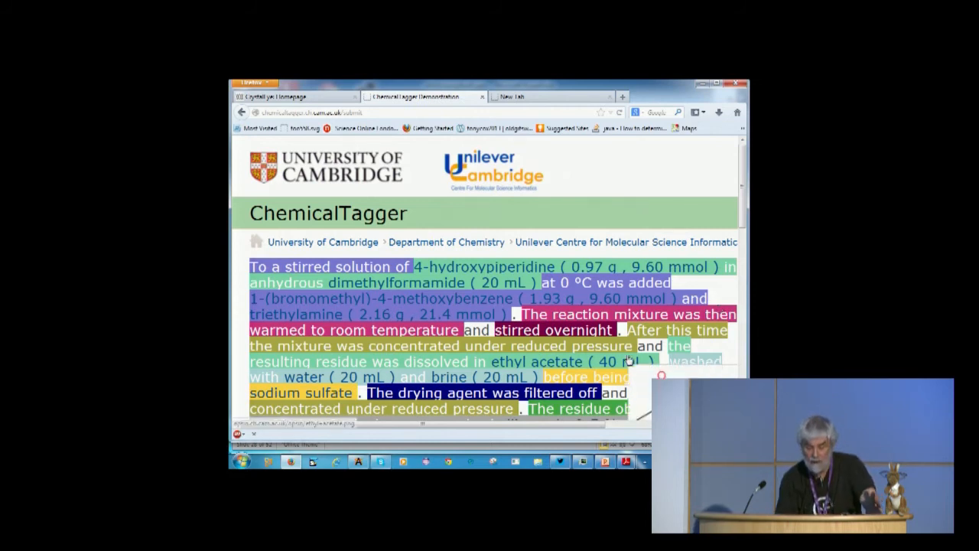
{"action": "mouse_move", "coordinate": [486, 266]}
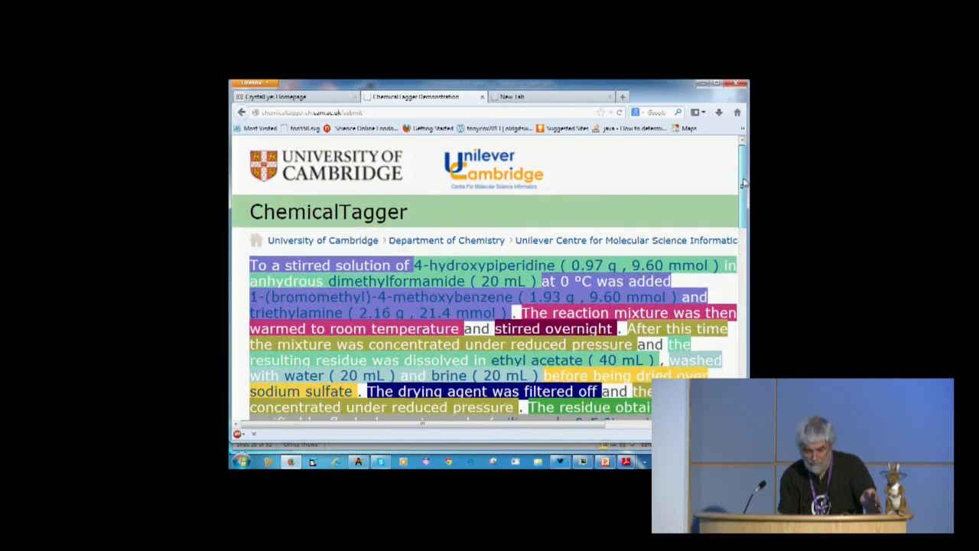
{"action": "scroll", "scroll_direction": "down", "scroll_amount": 3}
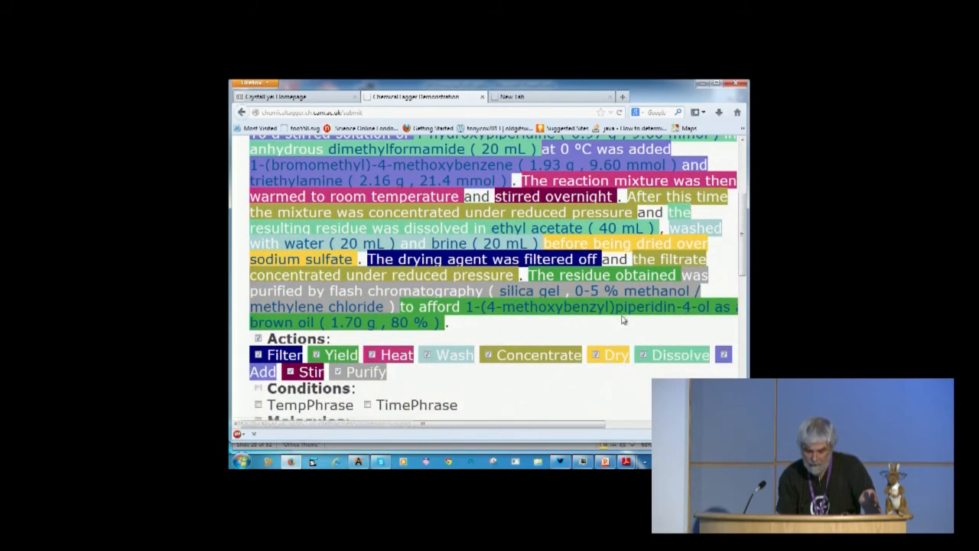
{"action": "mouse_move", "coordinate": [536, 317]}
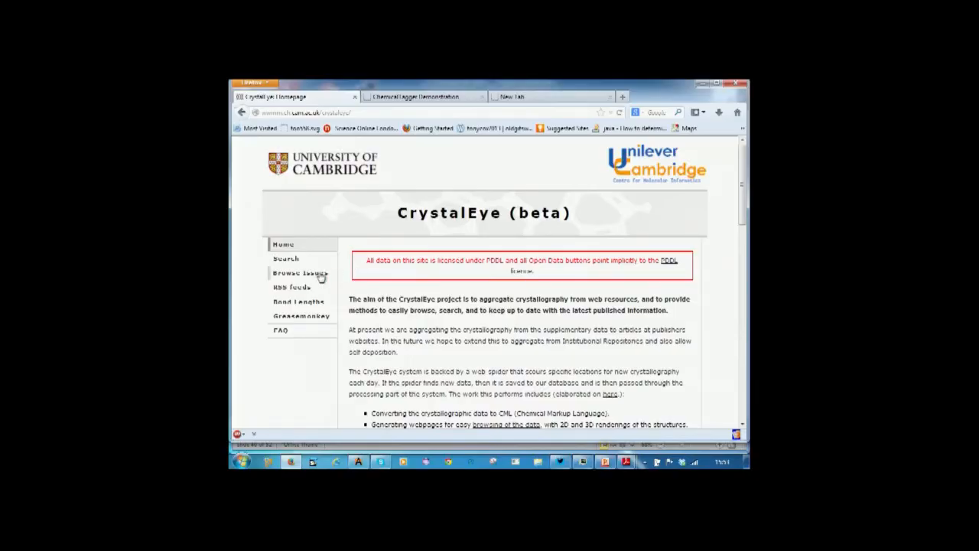
Browse the journal issues and open the Acta Crystallographica Section E 2008 issue 02-00 summary
{"action": "left_click", "coordinate": [300, 272]}
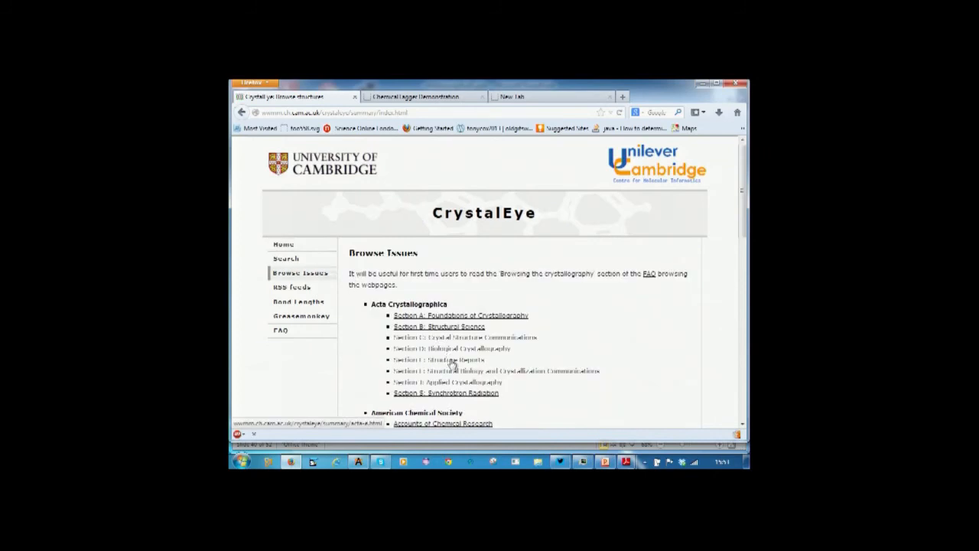
{"action": "left_click", "coordinate": [428, 359]}
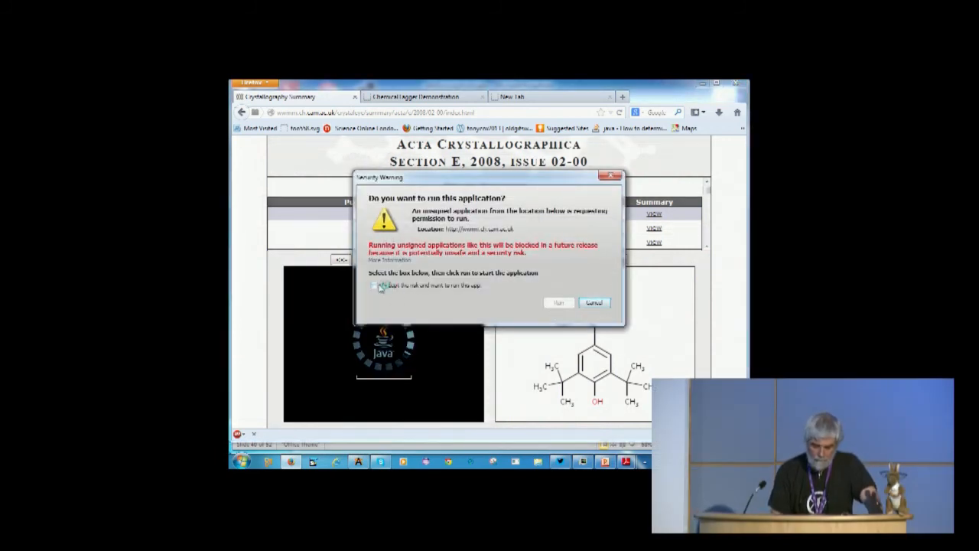
Accept the Java security risk and run the viewer so the first structure's 3D model appears
{"action": "left_click", "coordinate": [376, 286]}
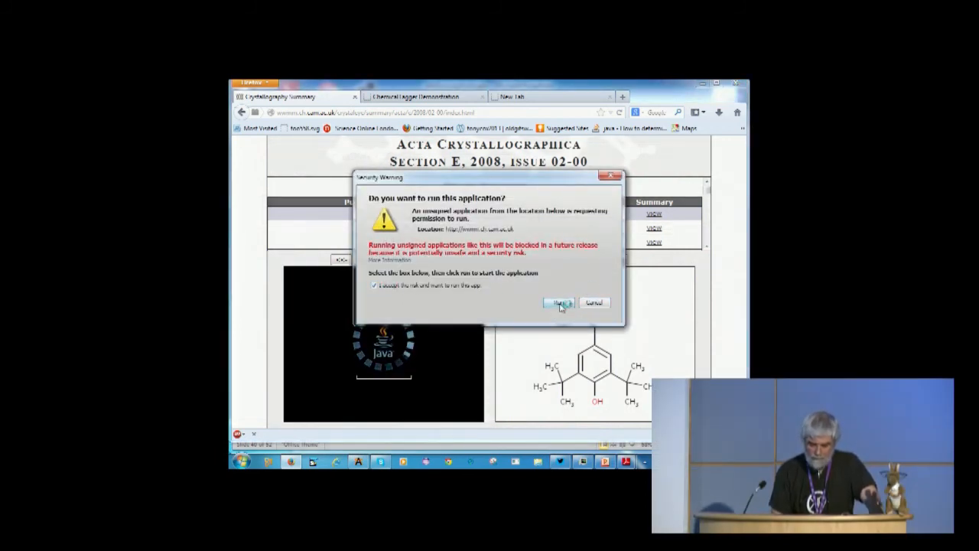
{"action": "left_click", "coordinate": [558, 301]}
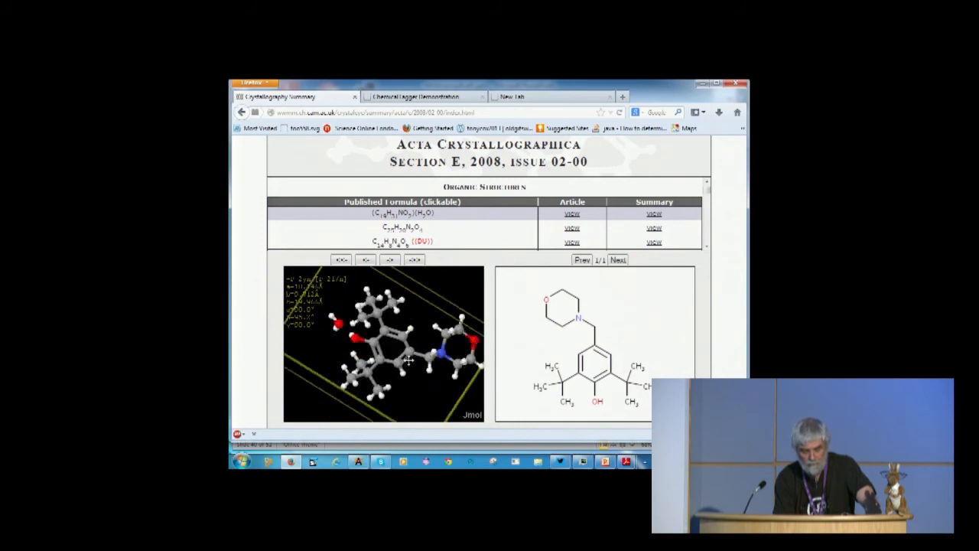
Rotate the Jmol molecule, then follow the Article 'view' link to the original journal paper
{"action": "left_click_drag", "start_coordinate": [405, 352], "coordinate": [425, 385]}
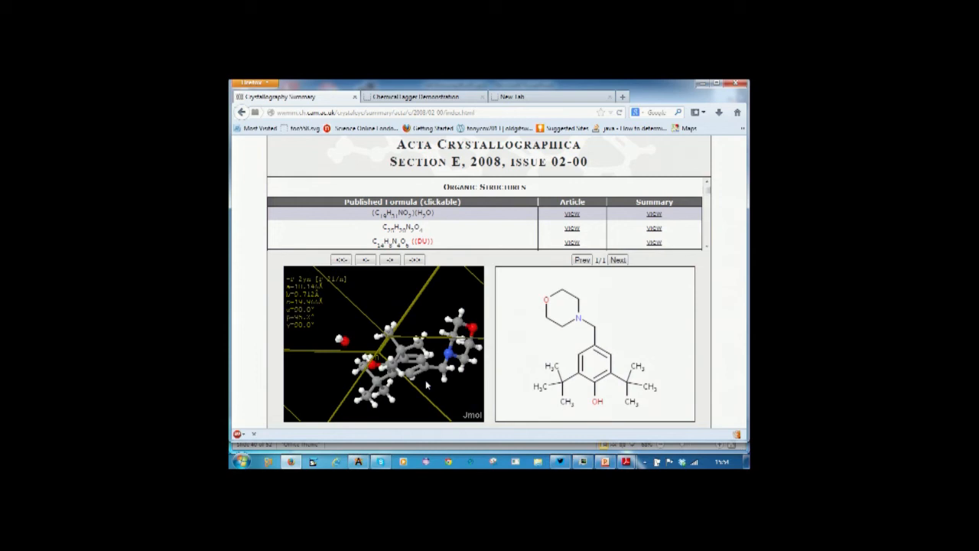
{"action": "mouse_move", "coordinate": [520, 248]}
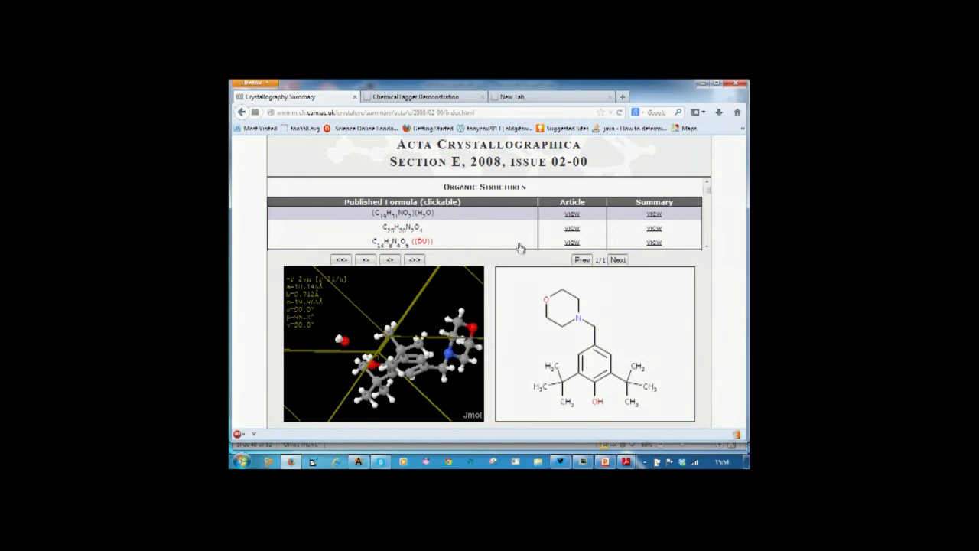
{"action": "left_click", "coordinate": [572, 214]}
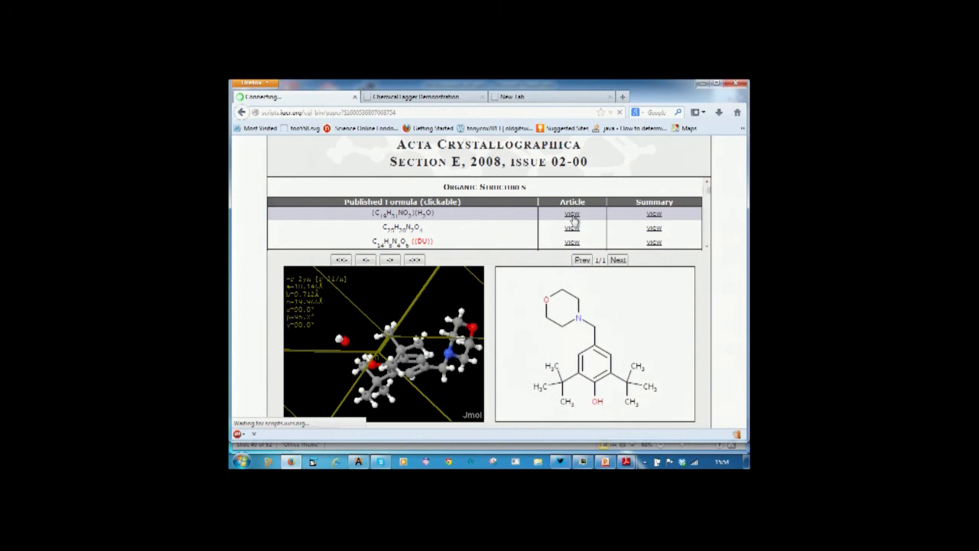
{"action": "left_click", "coordinate": [572, 214]}
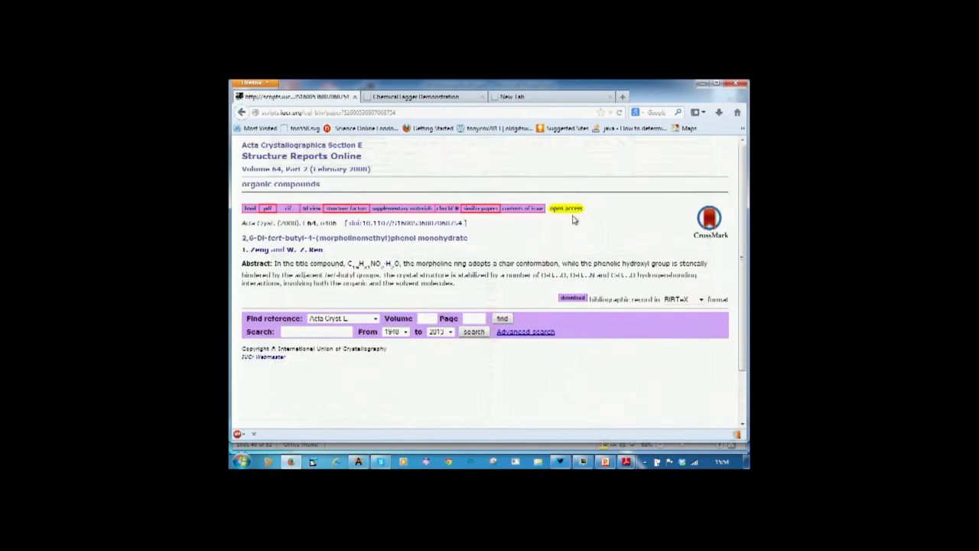